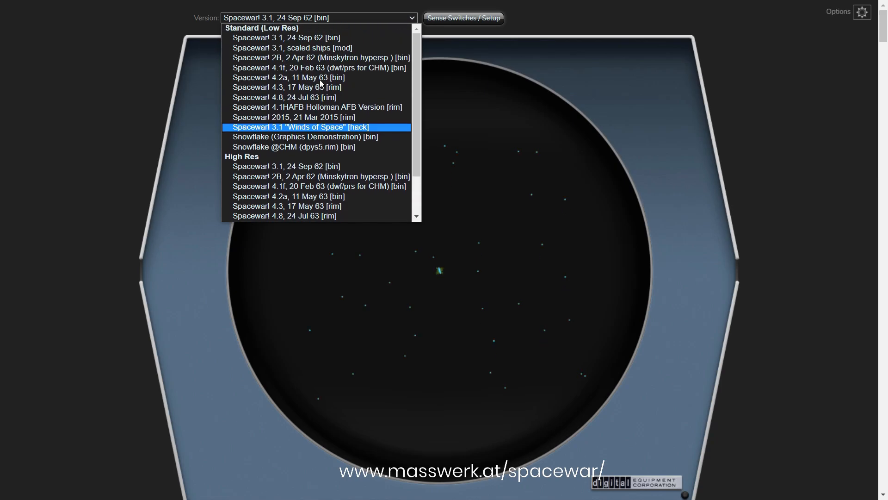
Scroll the page while Spacewar! 3.1 keeps running, leaving the version unchanged
scroll("down", 3)
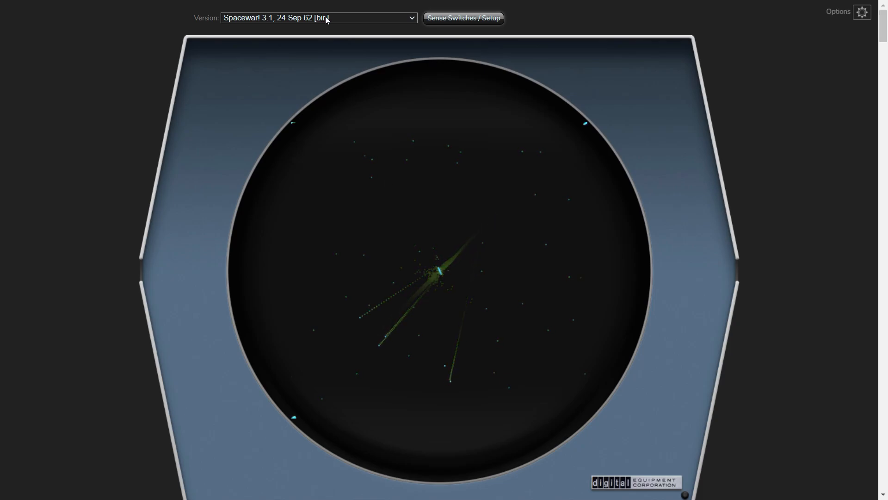
Show the Version dropdown listing the available Spacewar! releases
left_click(318, 18)
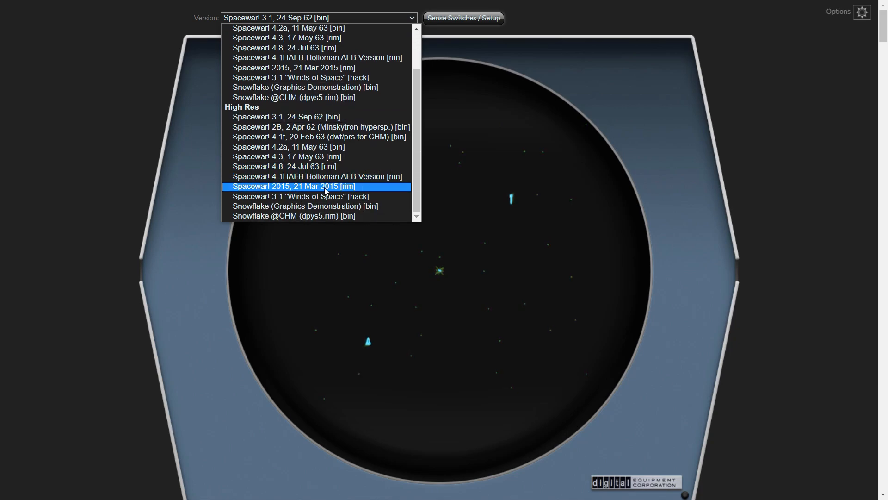
Load Spacewar! 2015 (21 Mar 2015), start a round from the title screen, then reopen the version list
left_click(293, 186)
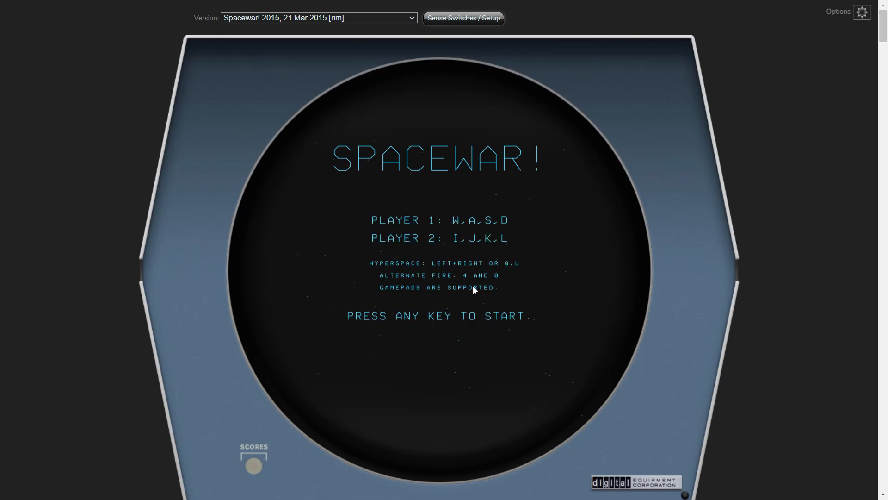
key("space")
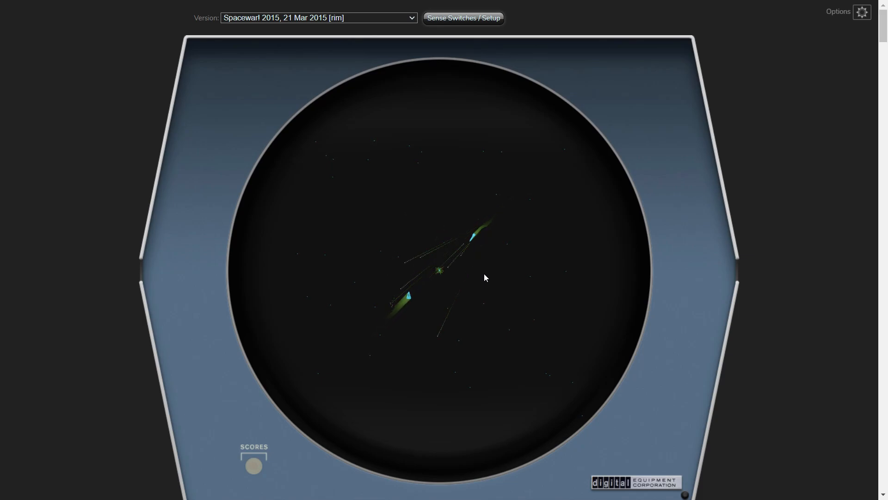
left_click(318, 18)
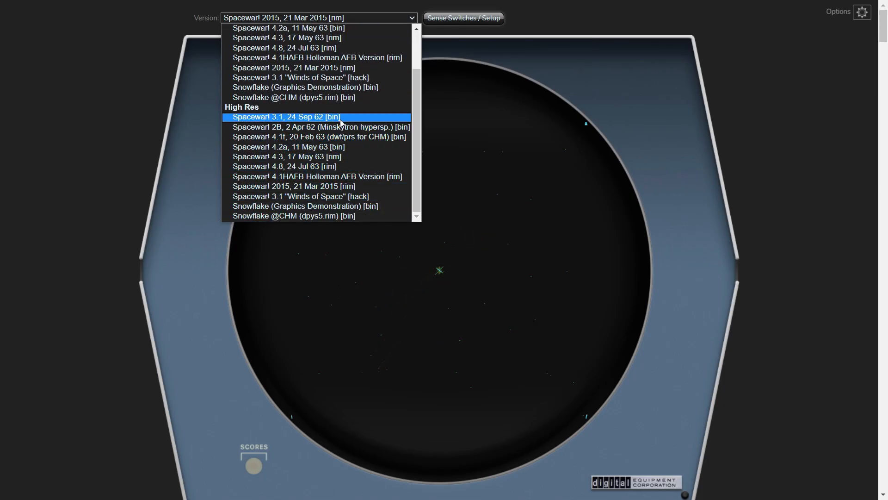
Choose Spacewar! 2015 under Standard (Low Res), closing the version list
scroll("up", 3)
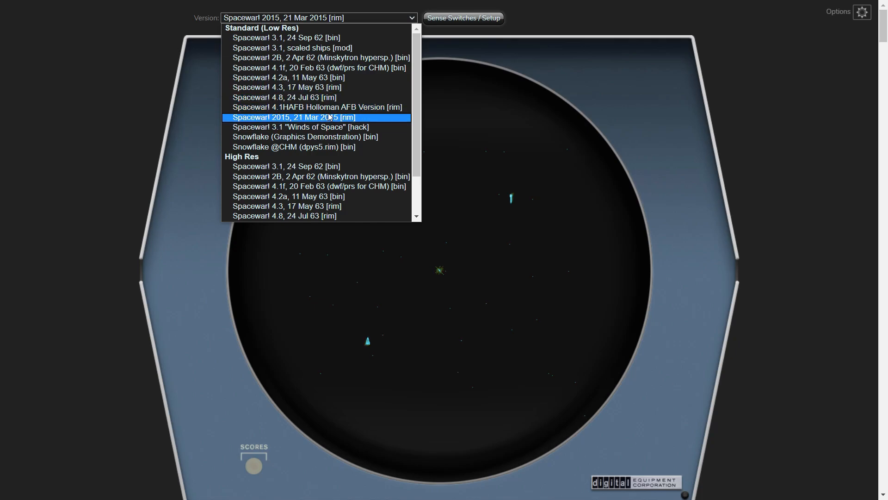
left_click(293, 118)
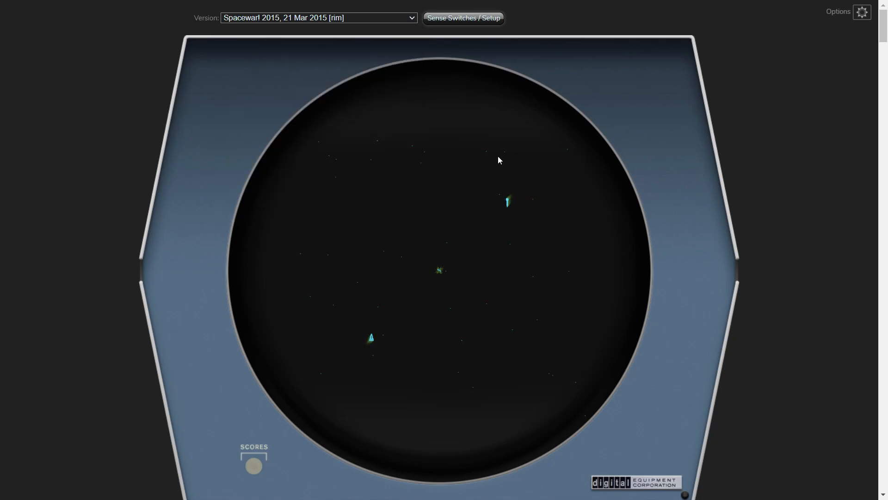
scroll("down", 3)
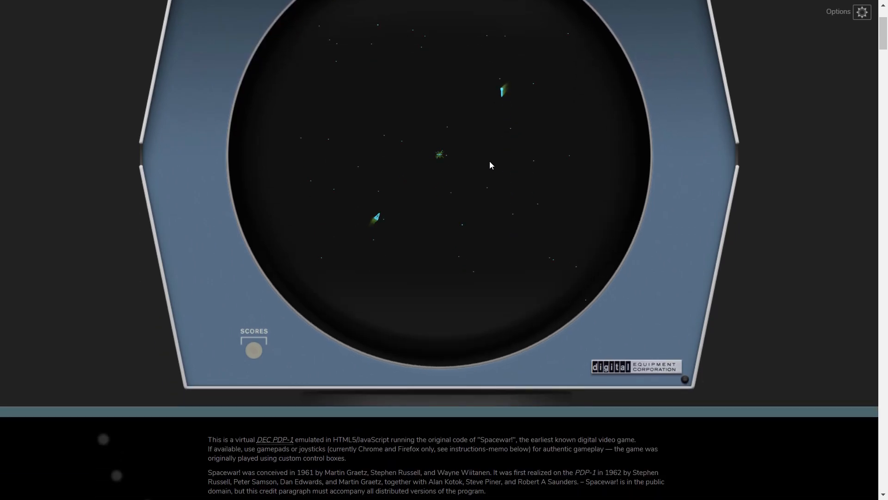
scroll("down", 3)
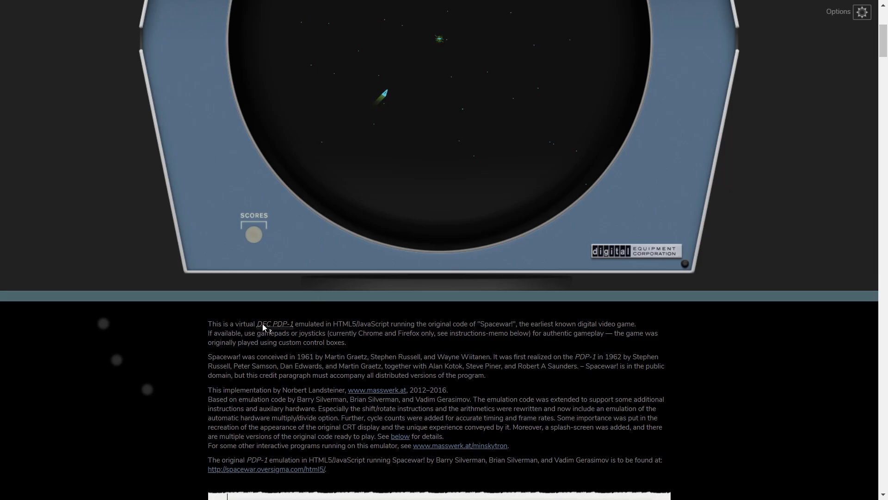